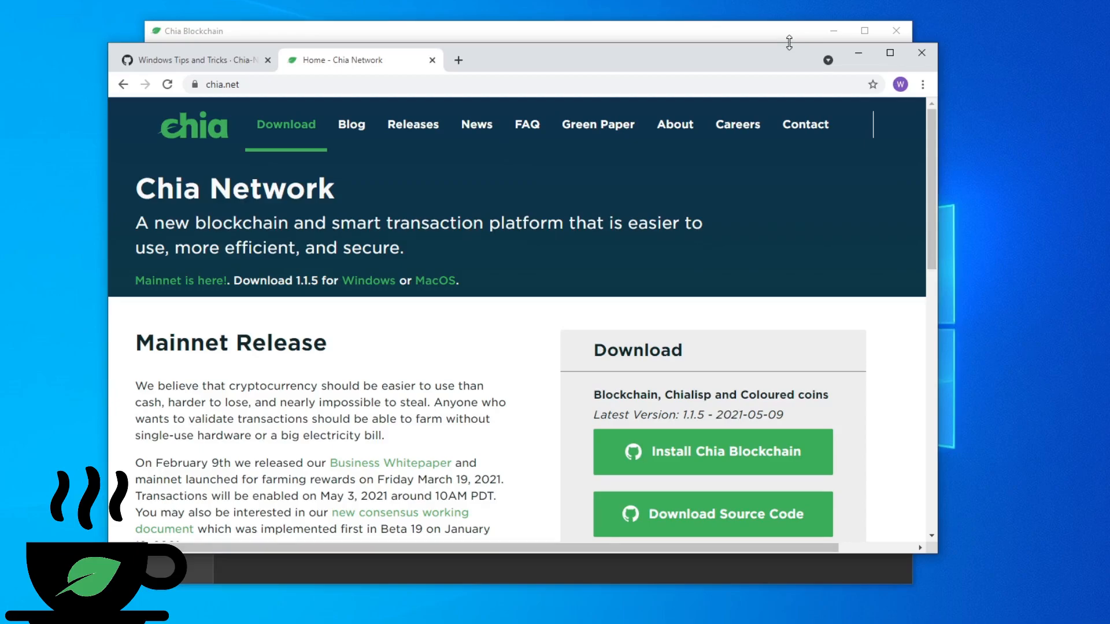
mouse_move(326, 273)
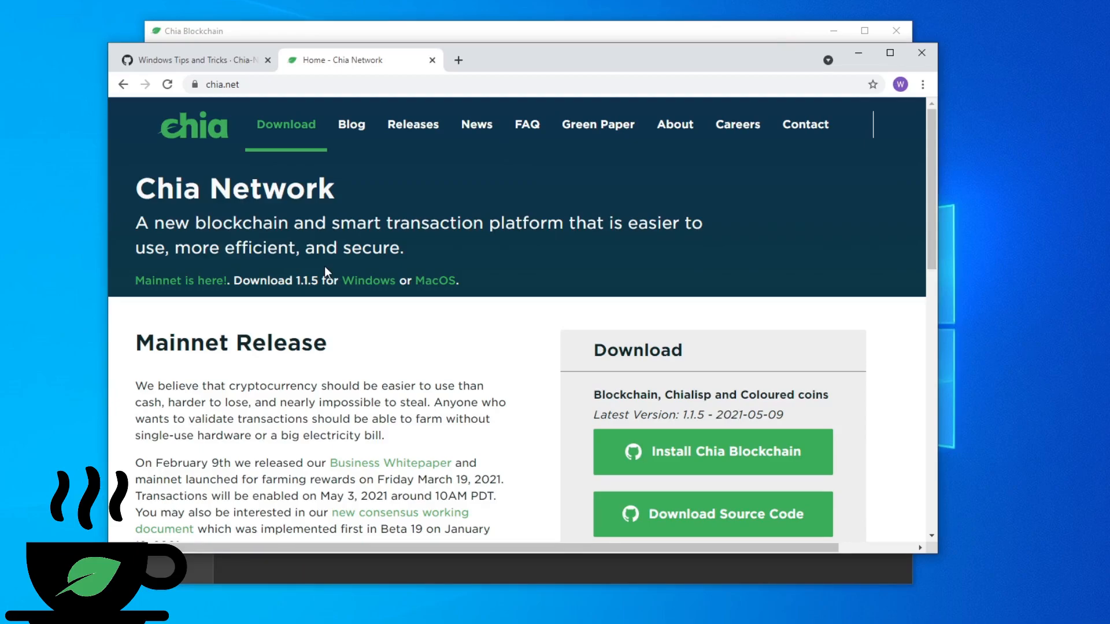
mouse_move(301, 319)
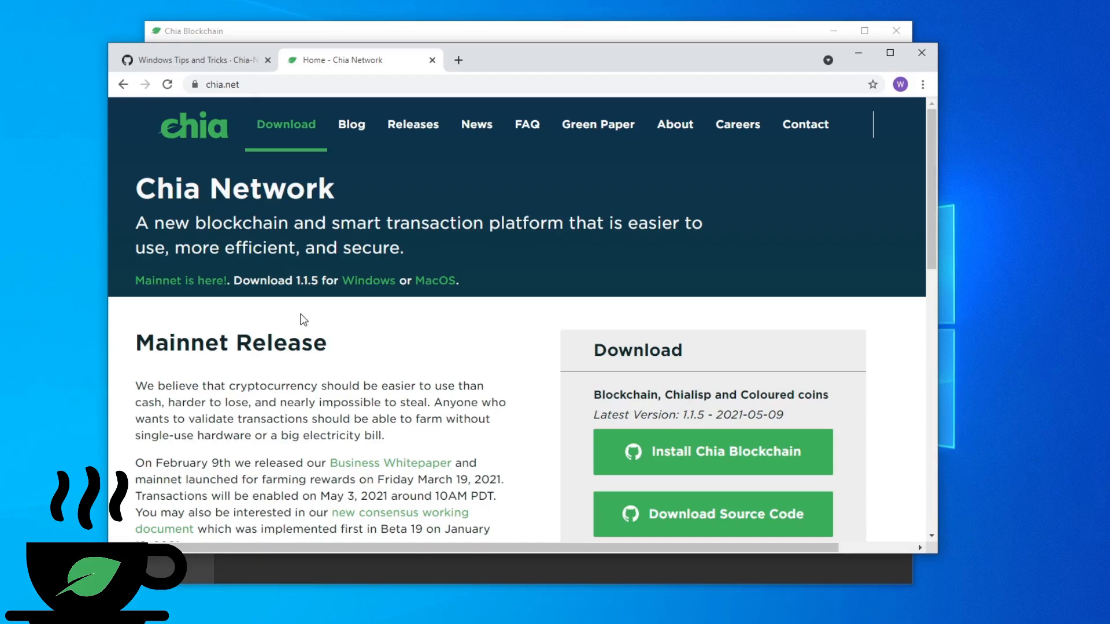
Step: Bring up the Chia GitHub wiki's Windows Tips and Tricks page in Chrome
left_click(194, 59)
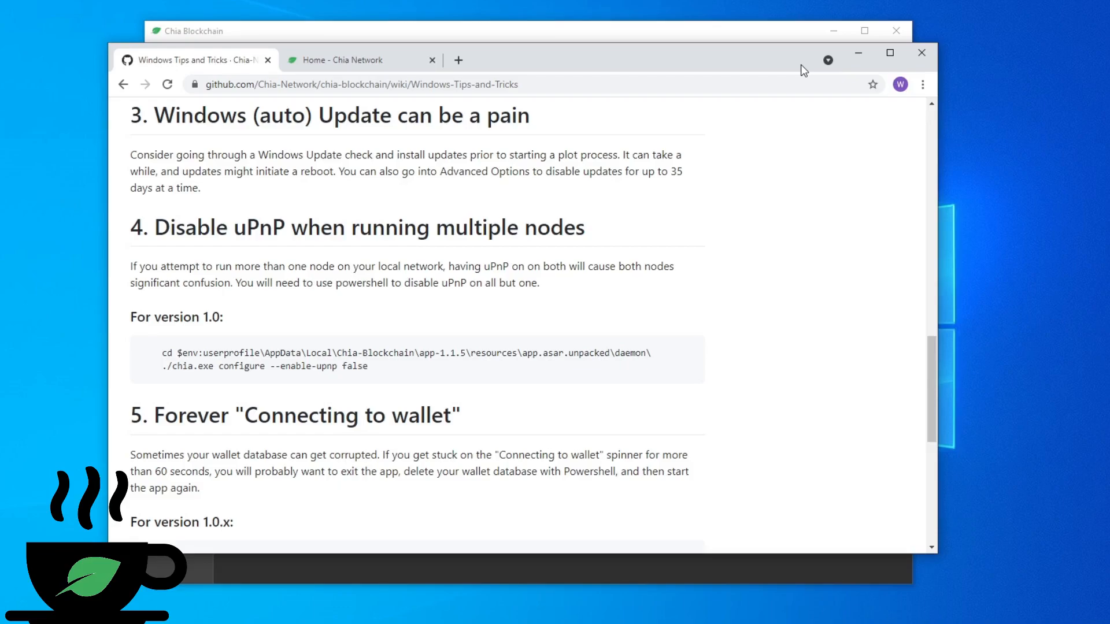
mouse_move(737, 198)
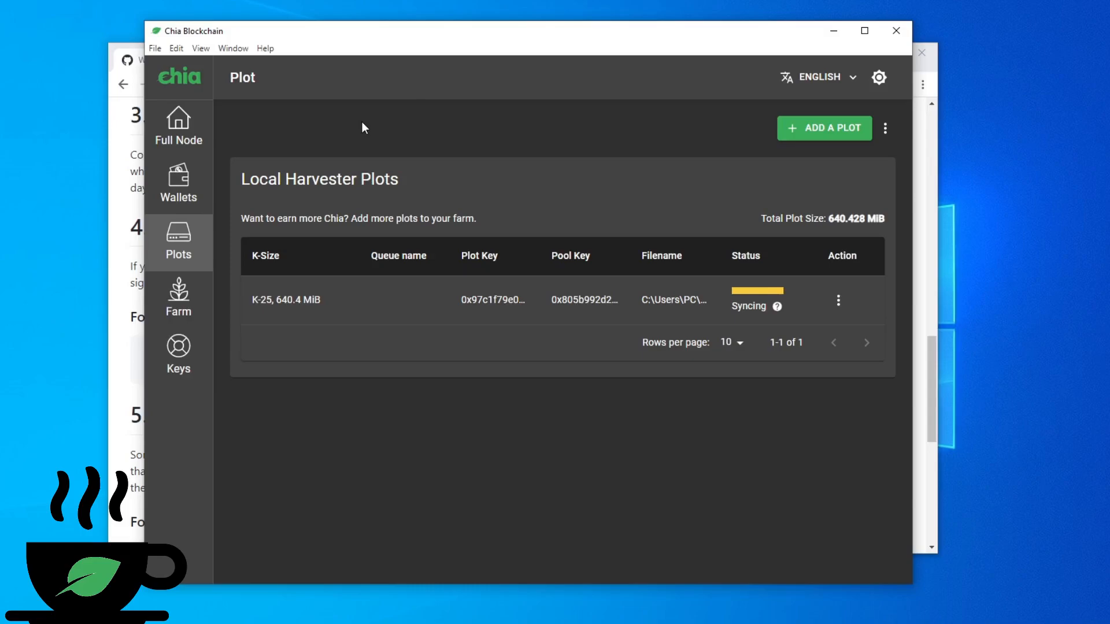
mouse_move(432, 192)
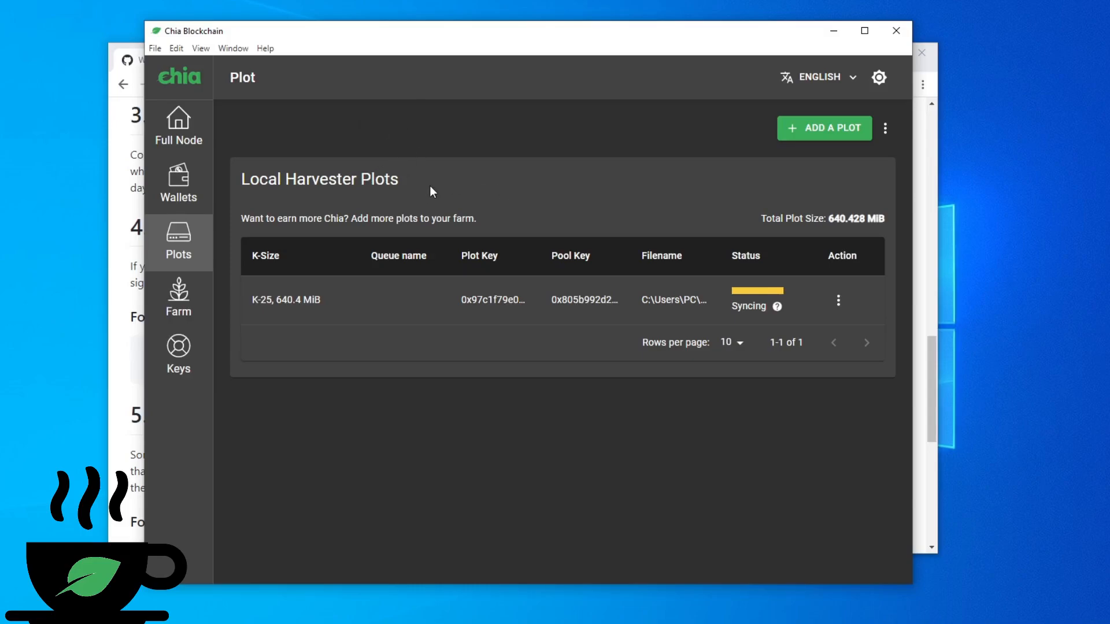
mouse_move(393, 213)
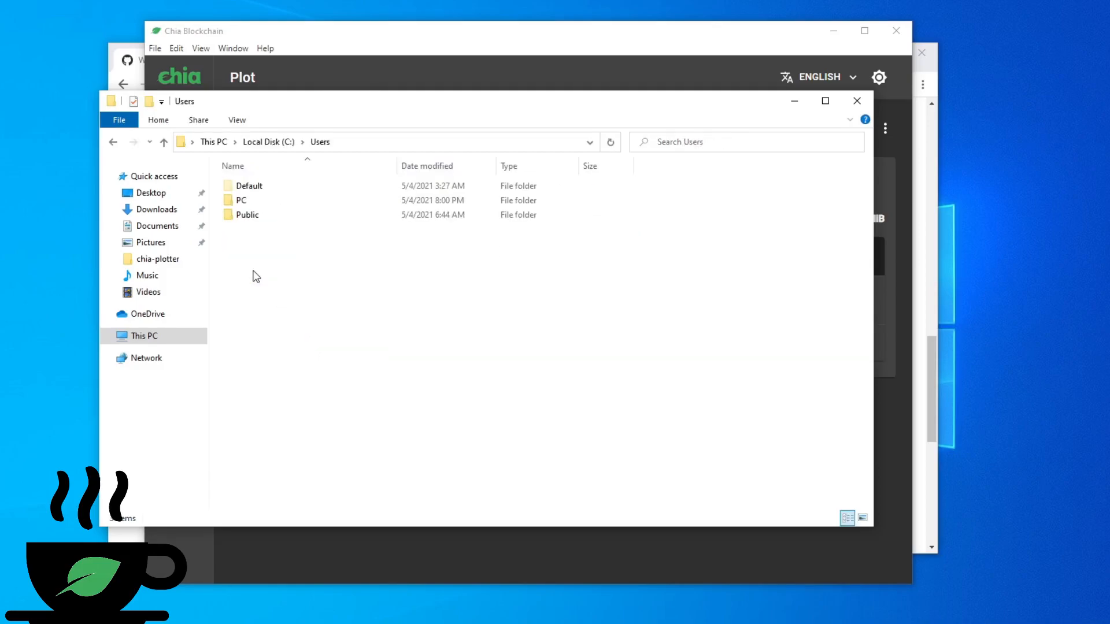
Step: Browse into PC\AppData\Local\chia-blockchain\app-1.1.5\resources\app.asar.unpacked
double_click(242, 200)
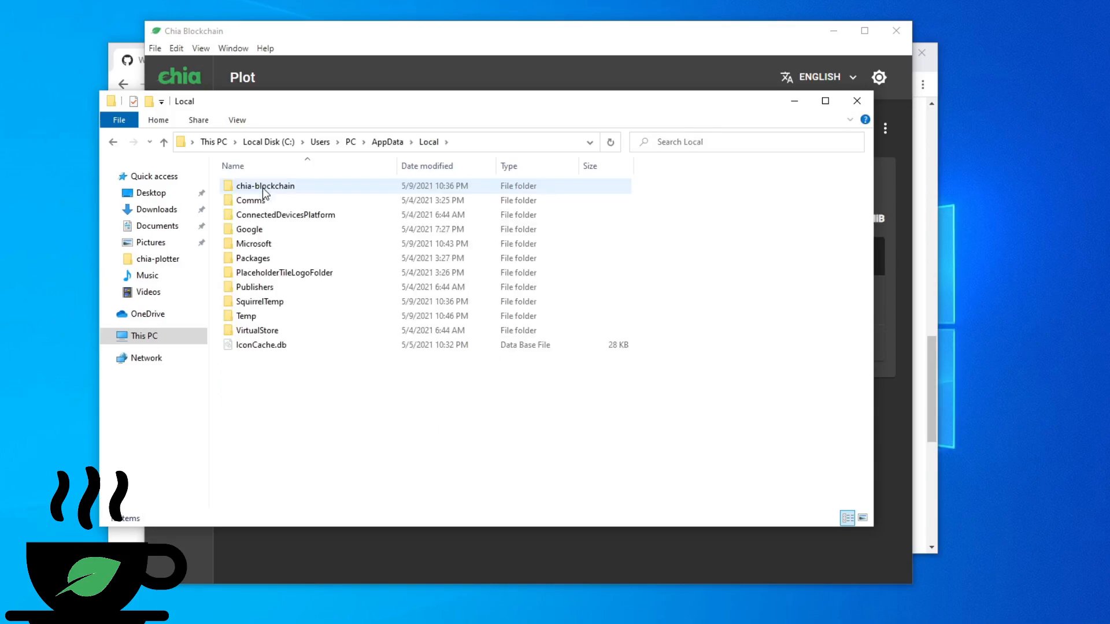
double_click(265, 185)
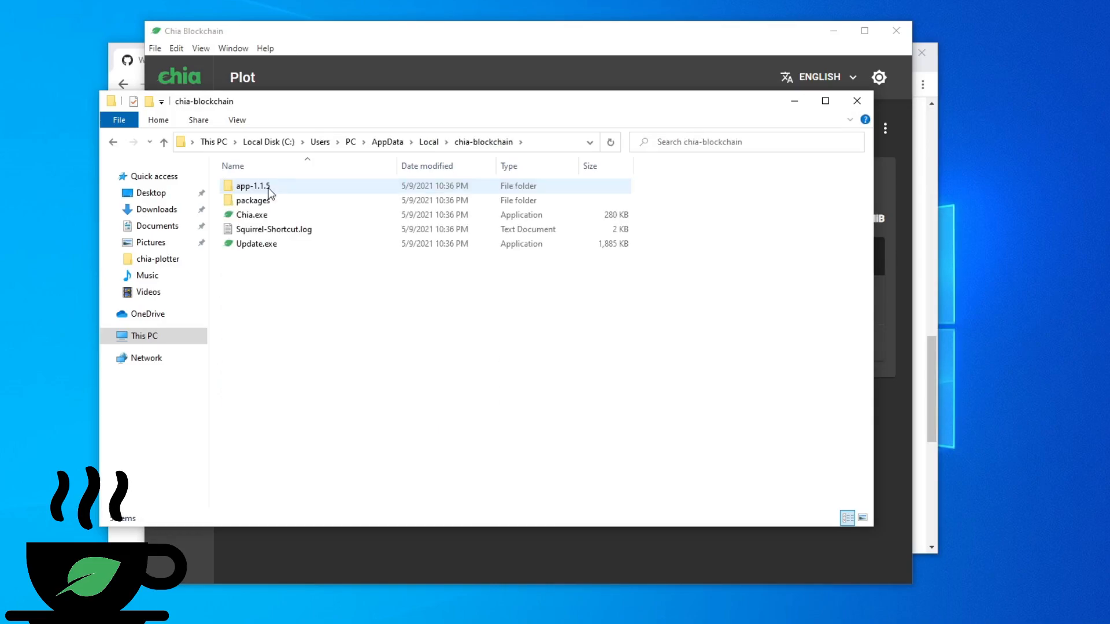
double_click(252, 185)
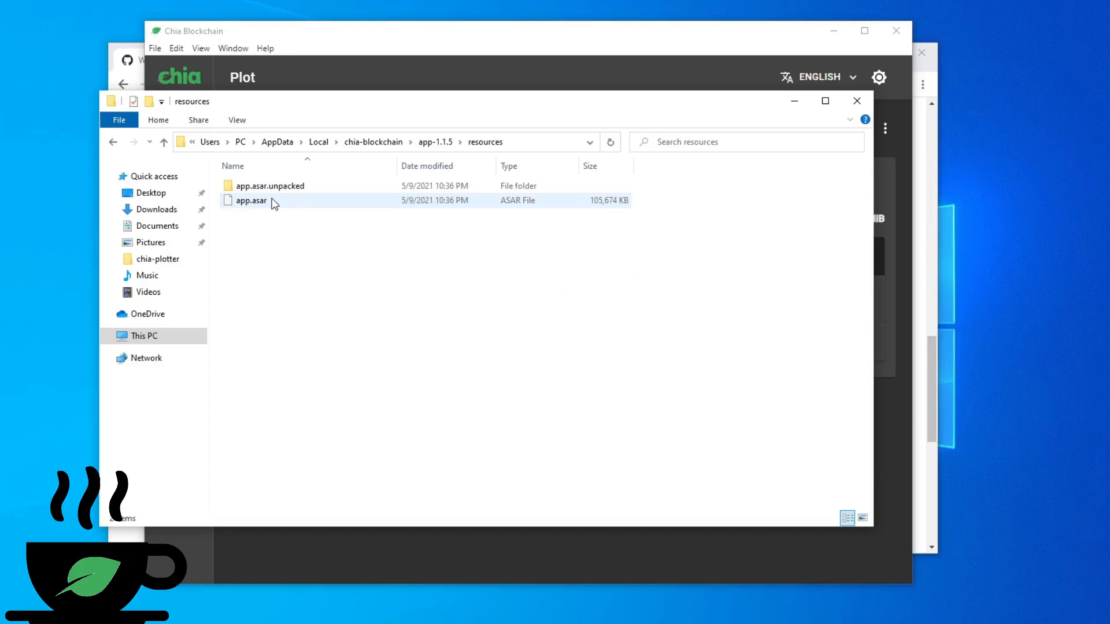
mouse_move(280, 191)
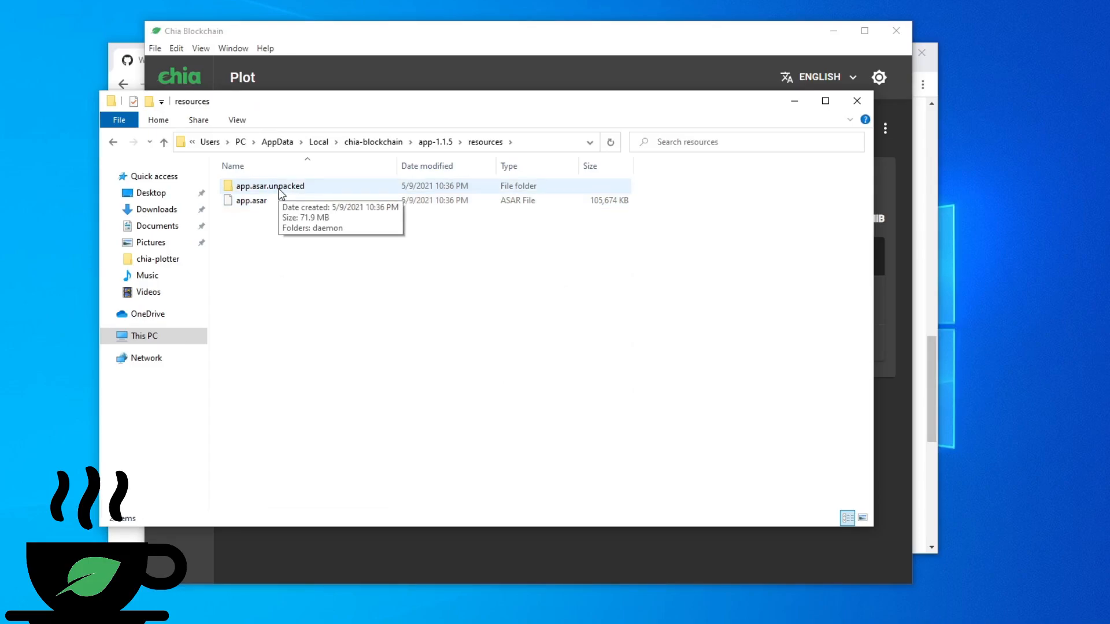
double_click(269, 185)
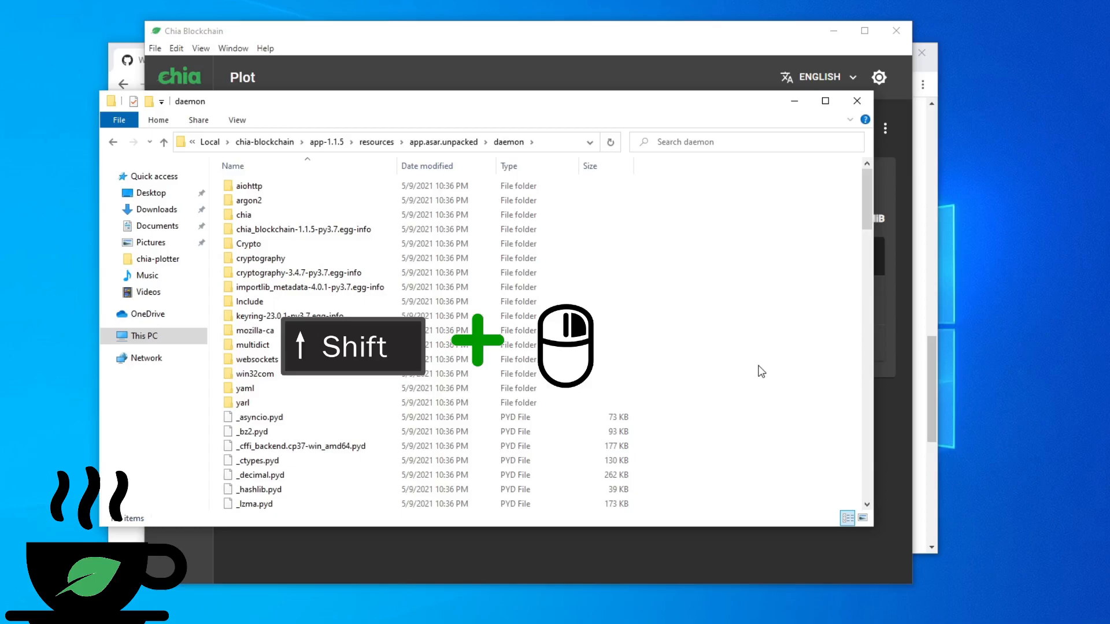
Step: Launch a PowerShell window in the daemon folder via Shift+right-click
right_click(761, 371)
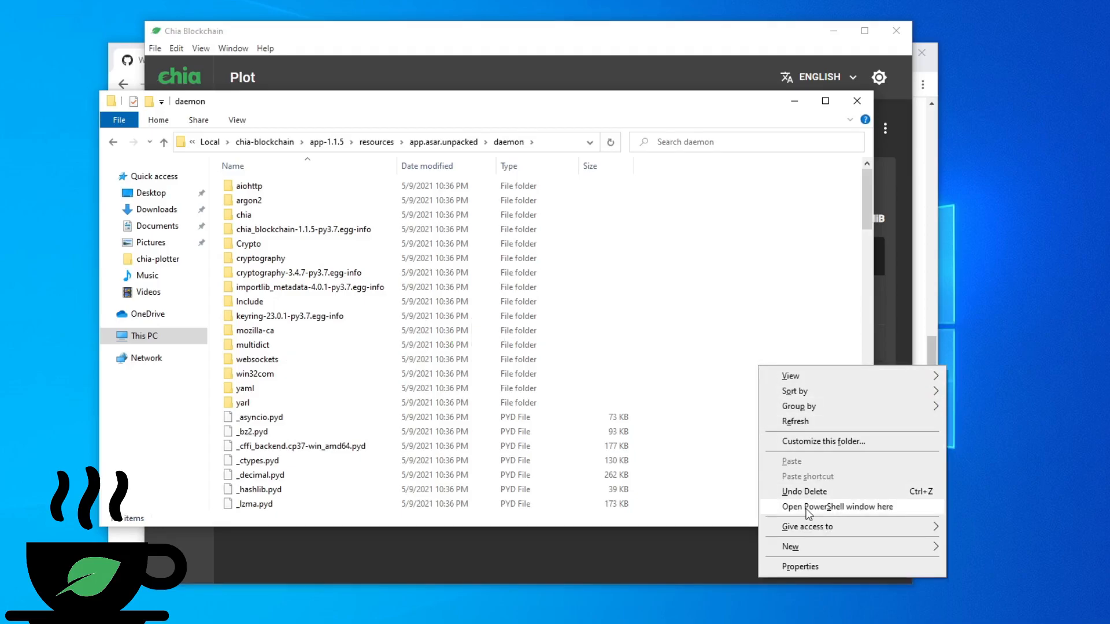
left_click(830, 506)
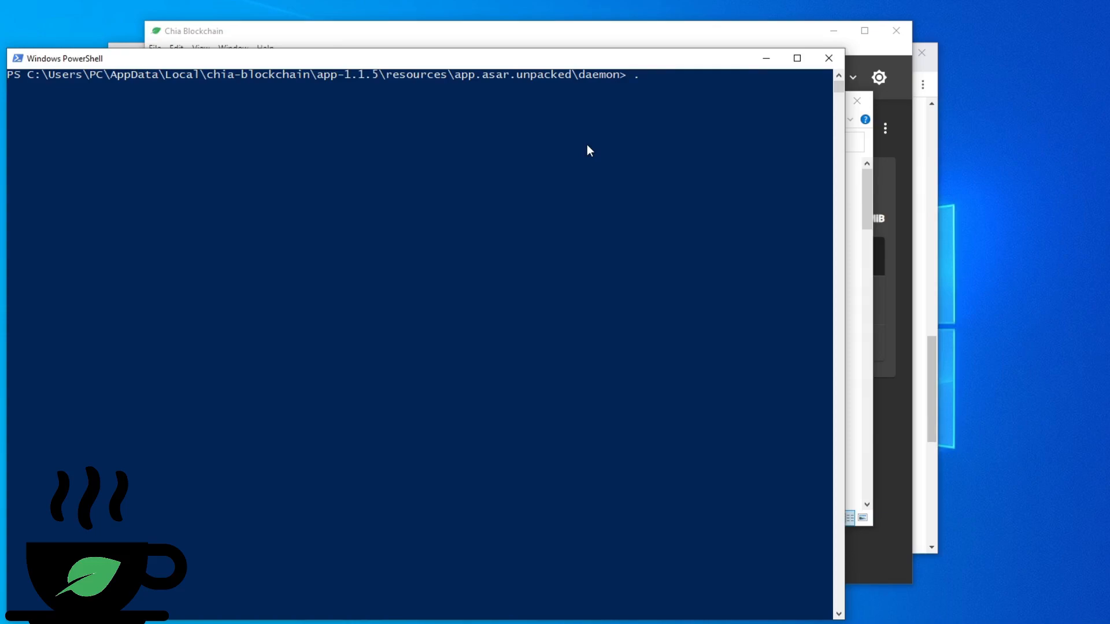
Step: Enter ./chia.exe configure --enable-upnp false at the prompt, highlighting the wiki command to compare
type("/chia.exe configure --enable-upnp false")
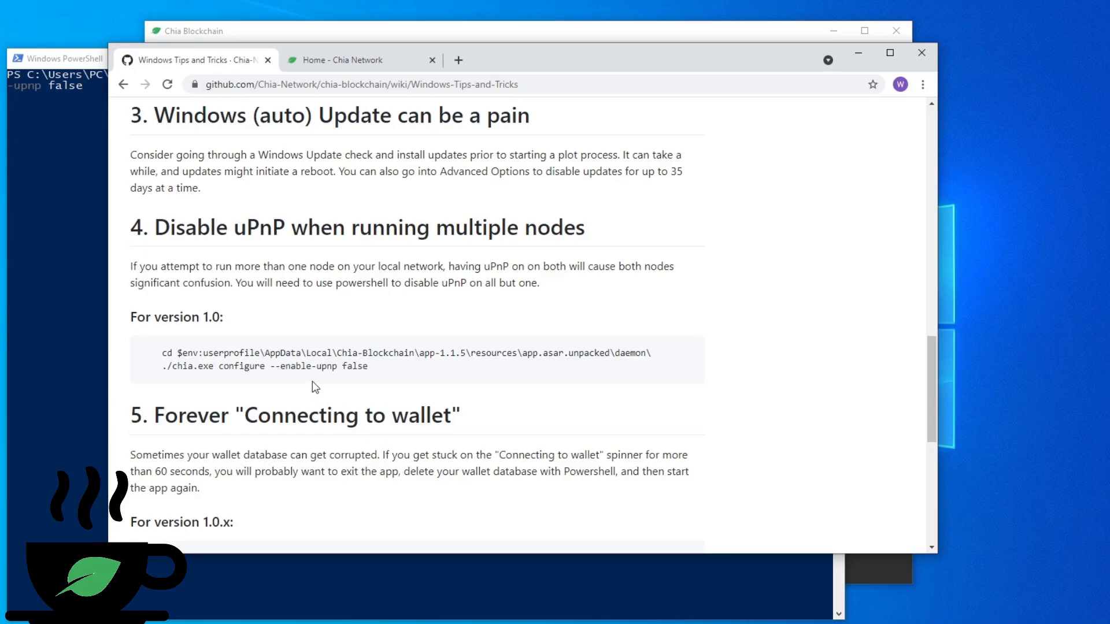
left_click_drag(181, 366, 368, 366)
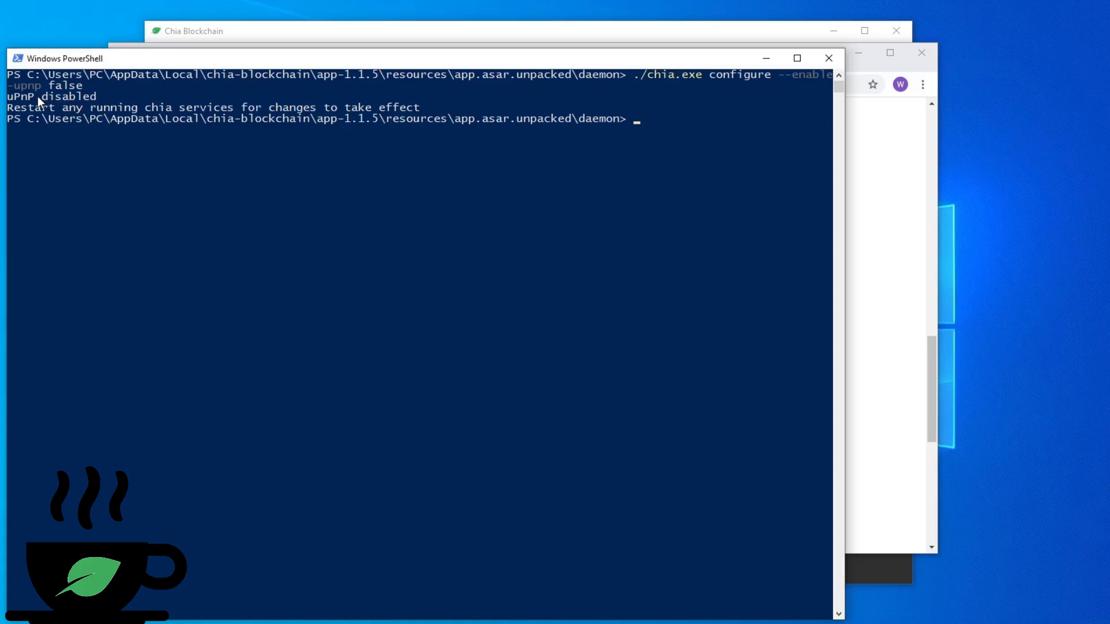
mouse_move(56, 103)
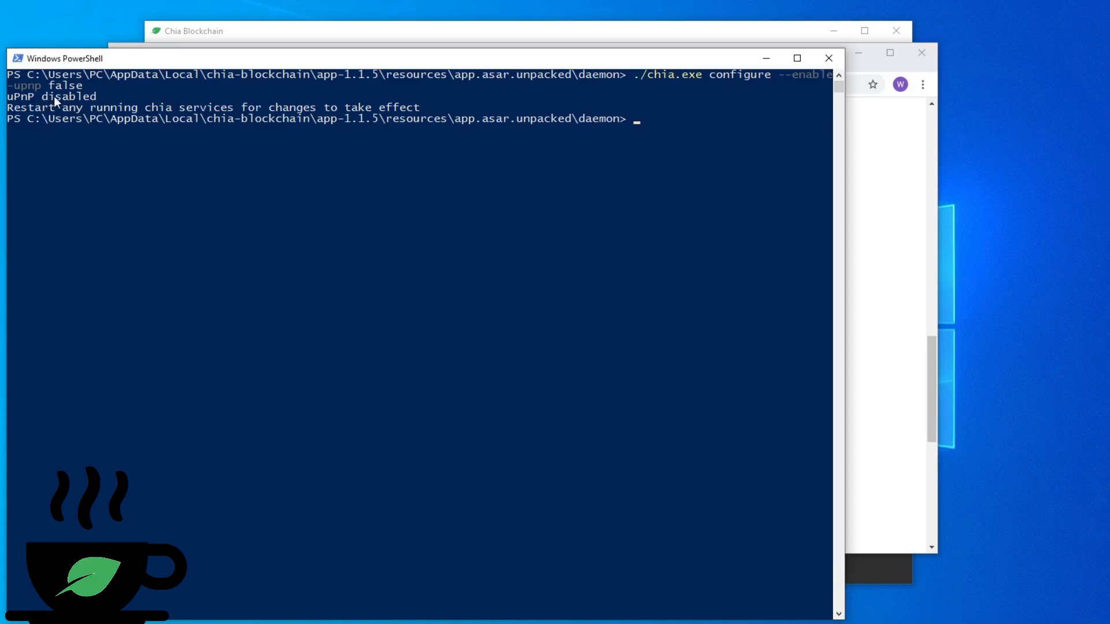
mouse_move(216, 144)
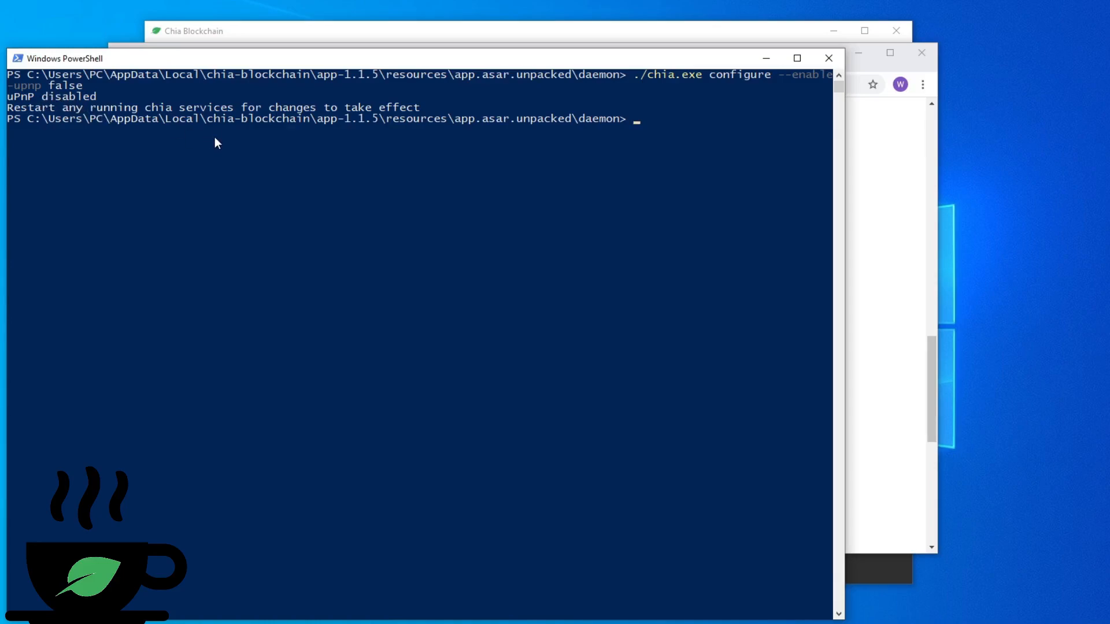